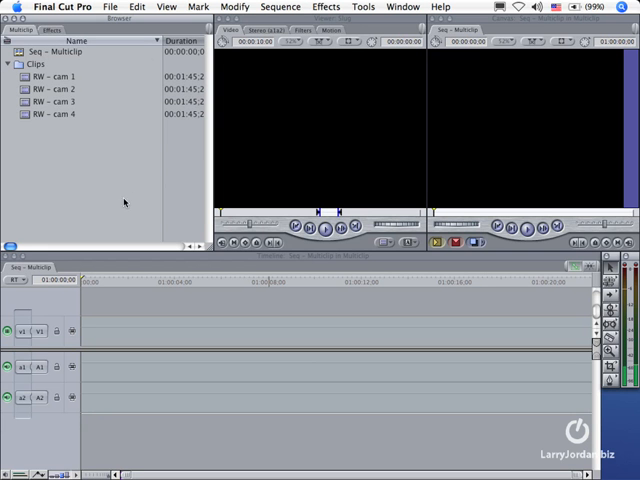
pyautogui.moveTo(57, 133)
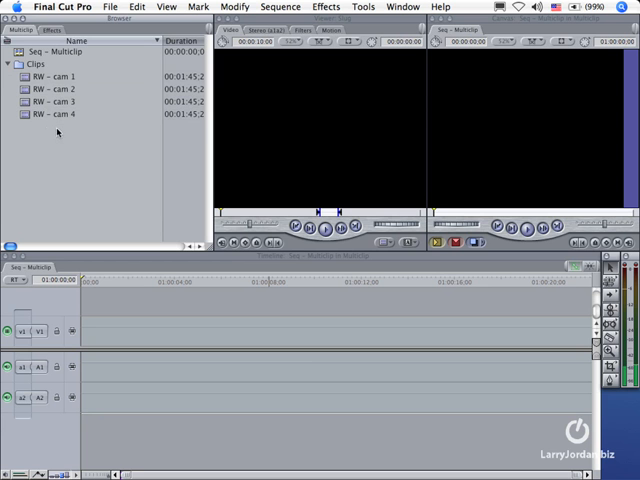
# Preview RW – cam 1 through RW – cam 4 in the Viewer, ending on cam 4.
pyautogui.click(55, 76)
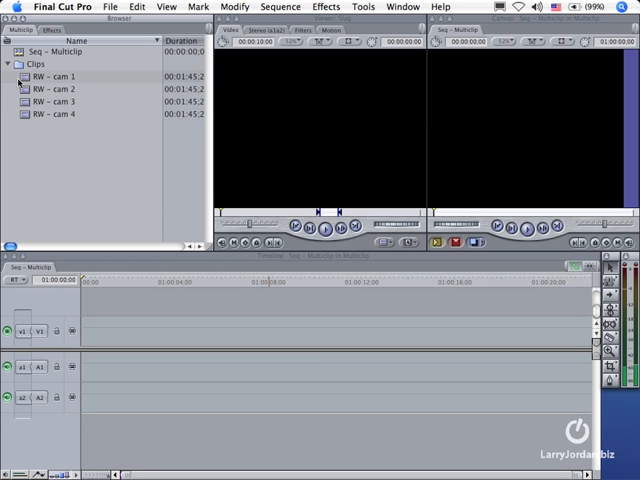
pyautogui.doubleClick(55, 76)
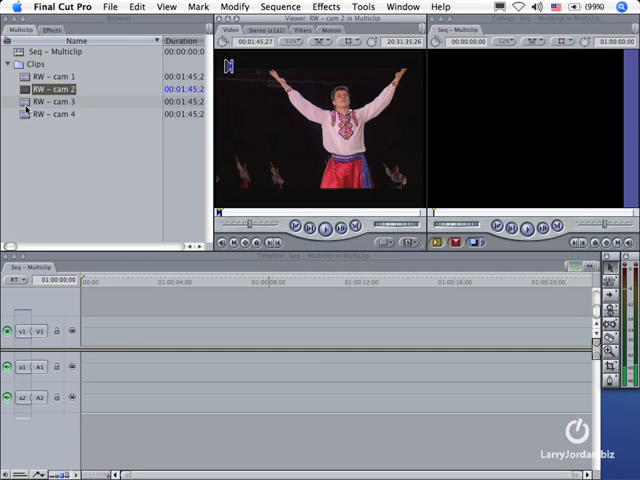
pyautogui.click(55, 114)
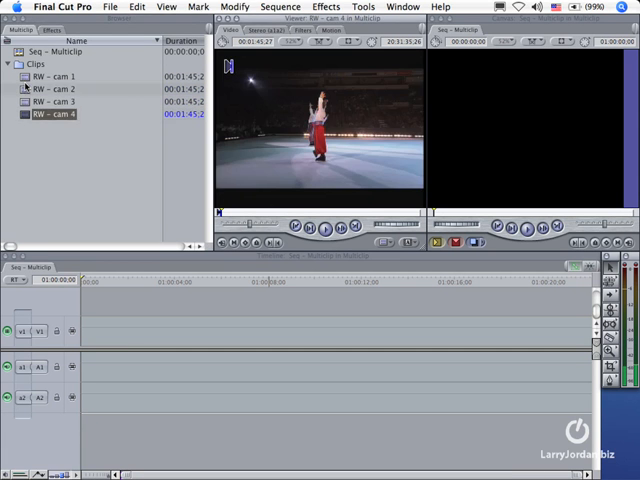
pyautogui.click(60, 76)
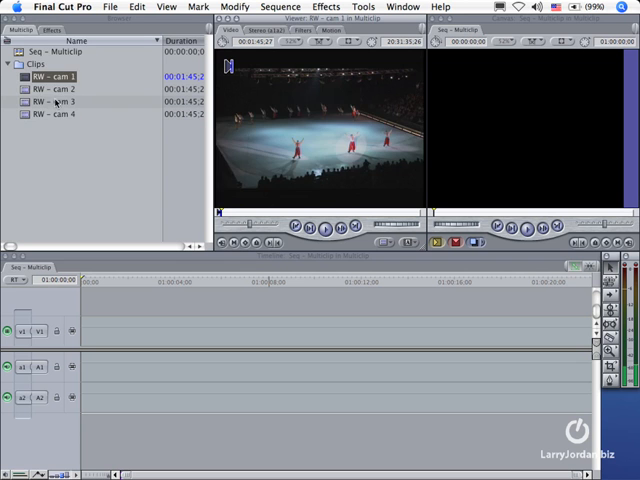
pyautogui.click(52, 89)
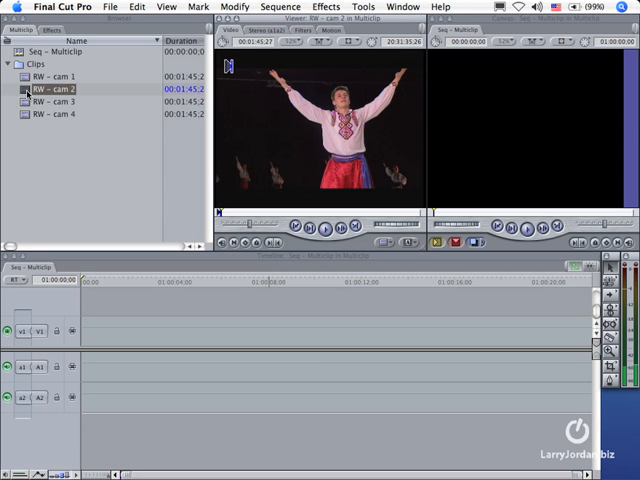
pyautogui.click(58, 101)
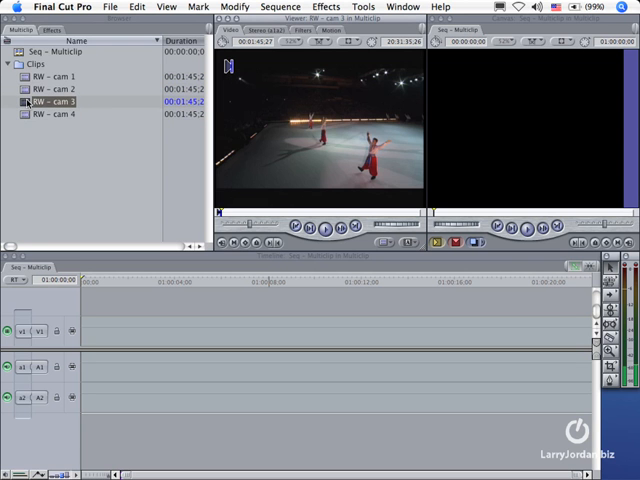
pyautogui.click(57, 114)
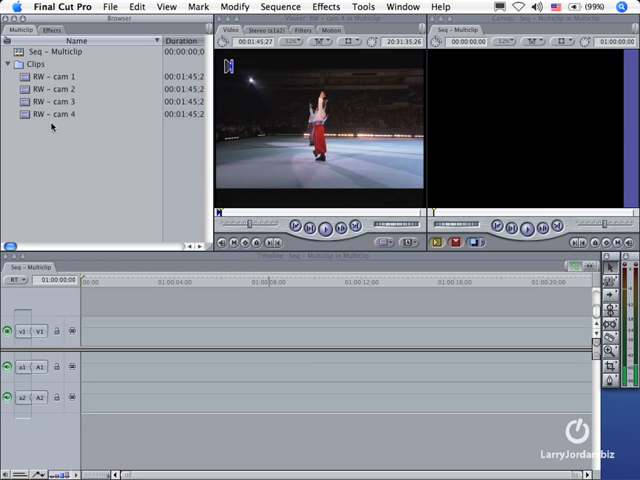
pyautogui.moveTo(50, 130)
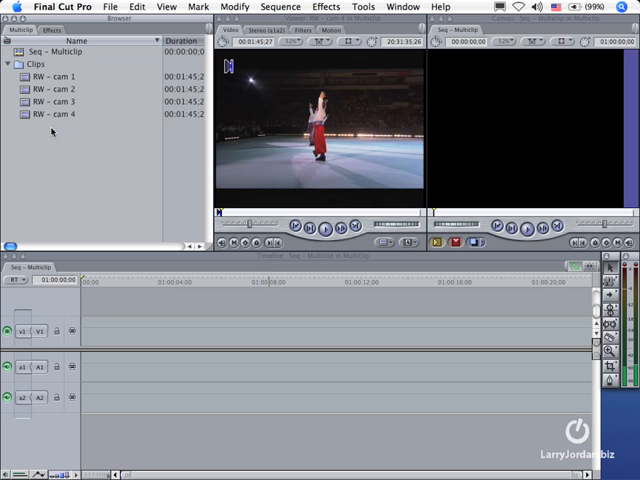
pyautogui.click(55, 89)
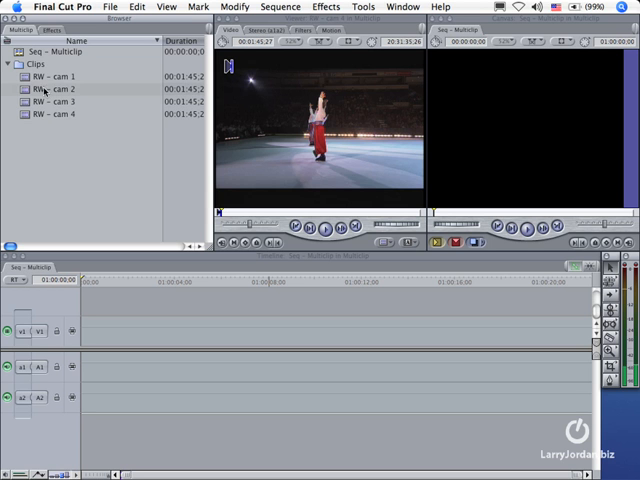
pyautogui.click(55, 76)
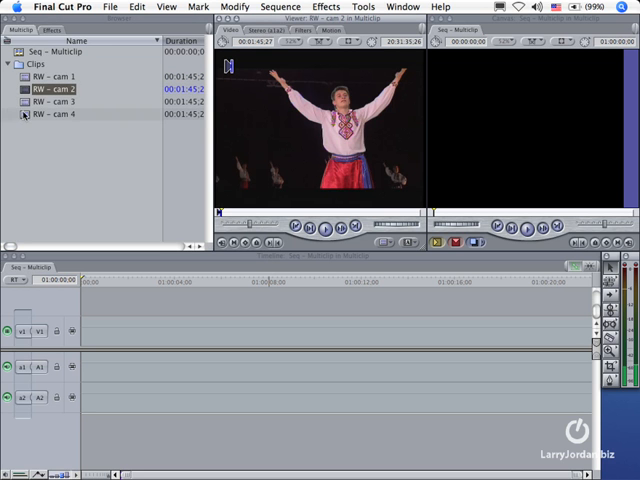
pyautogui.click(52, 101)
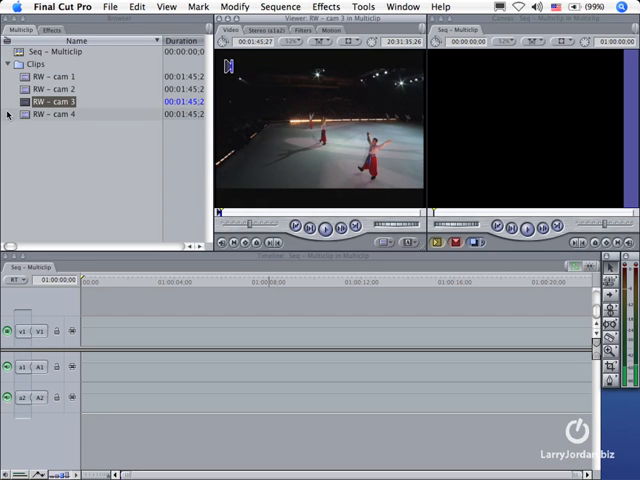
pyautogui.click(52, 114)
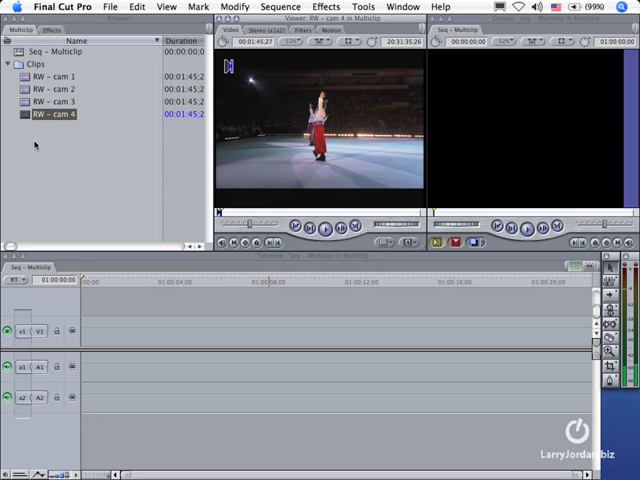
pyautogui.moveTo(20, 284)
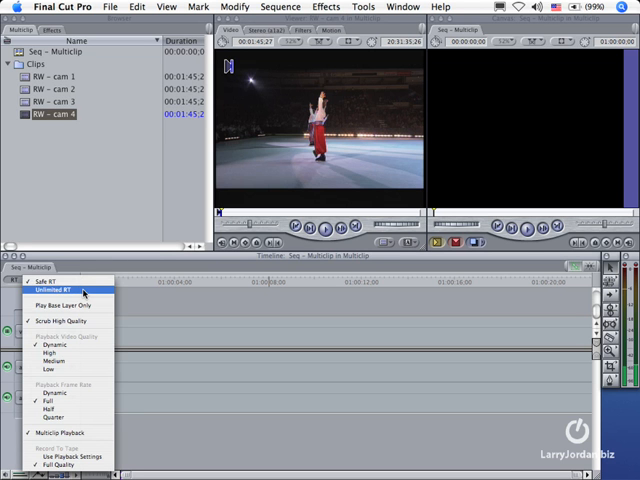
# Switch playback to Unlimited RT and reopen the RT settings for a Dynamic frame rate.
pyautogui.click(55, 290)
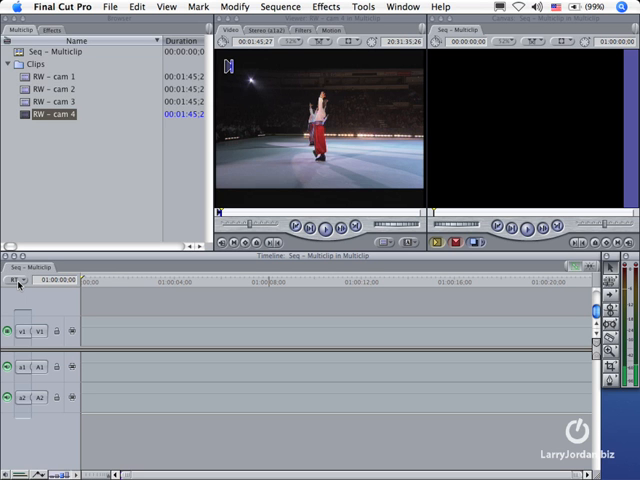
pyautogui.click(14, 280)
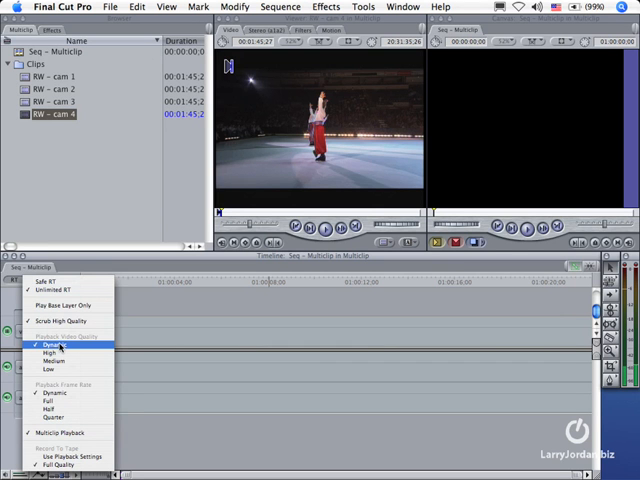
pyautogui.moveTo(55, 392)
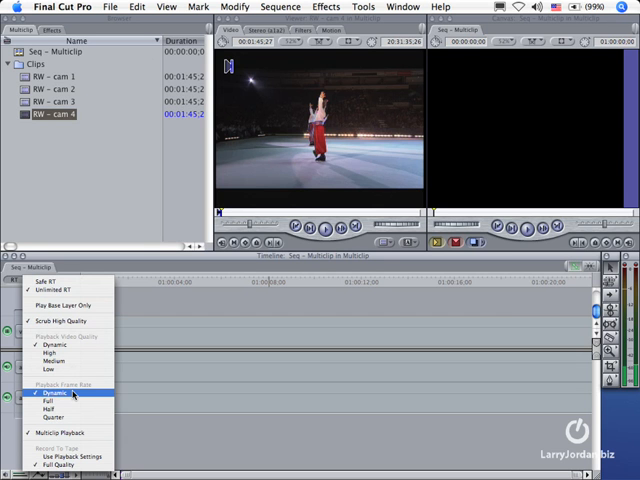
pyautogui.moveTo(52, 345)
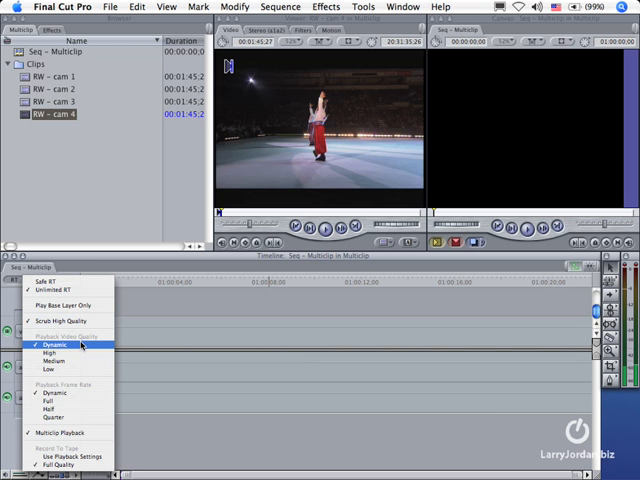
pyautogui.moveTo(55, 290)
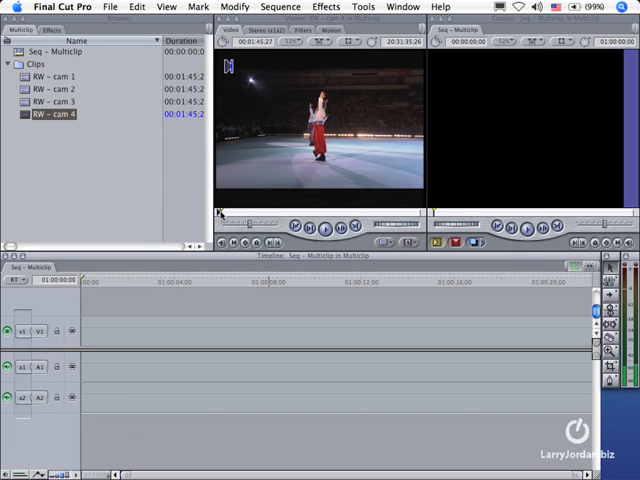
pyautogui.moveTo(80, 197)
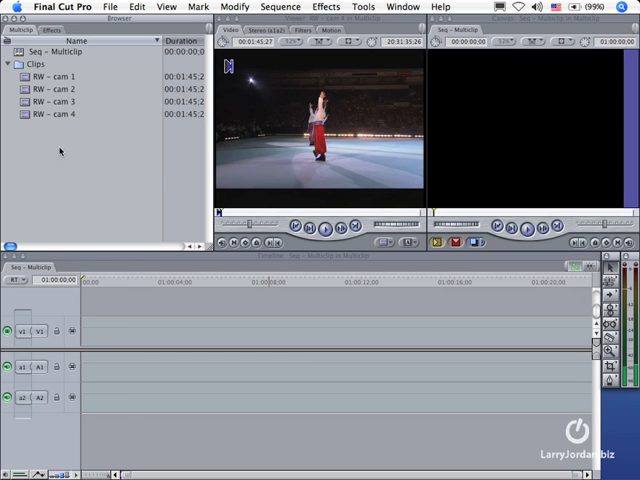
# Select RW – cam 1 and RW – cam 2 and choose Make Multiclip.
pyautogui.click(55, 88)
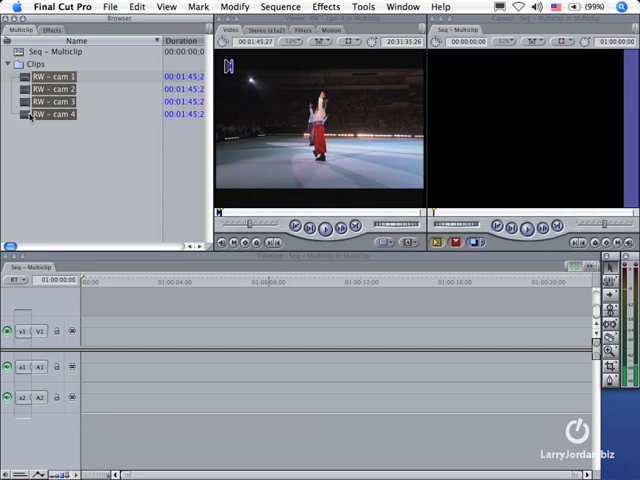
pyautogui.click(55, 89)
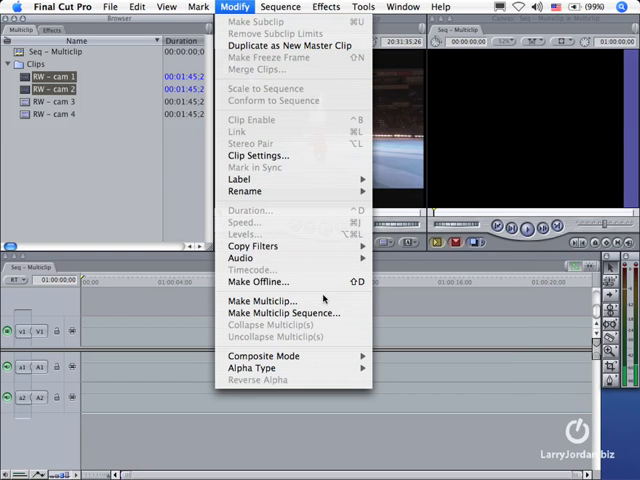
pyautogui.click(263, 300)
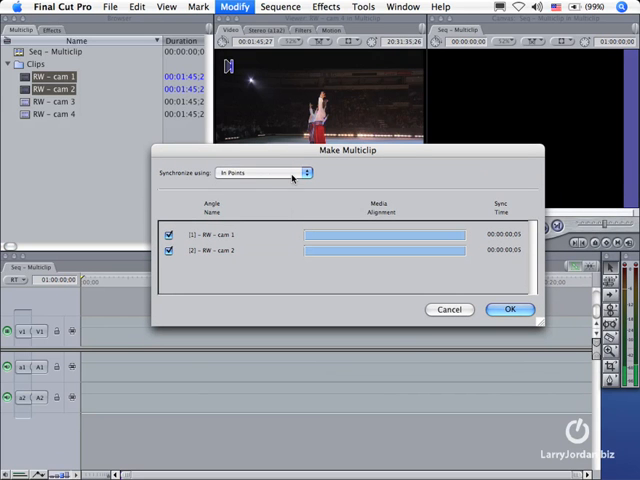
# Sync on In Points, toggle the cam 2 angle off and on, and view sync options.
pyautogui.click(263, 173)
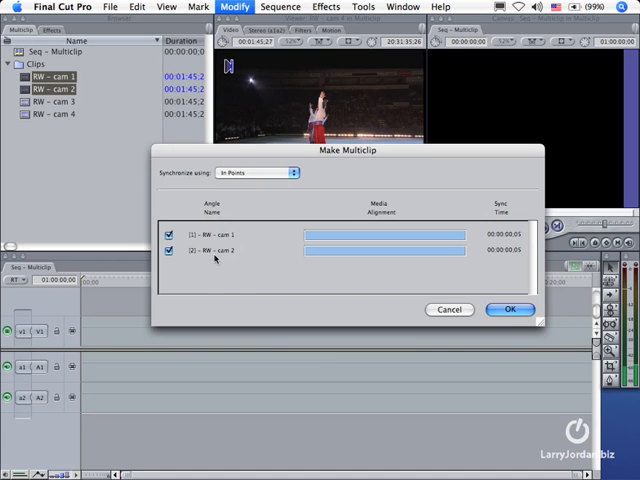
pyautogui.click(169, 251)
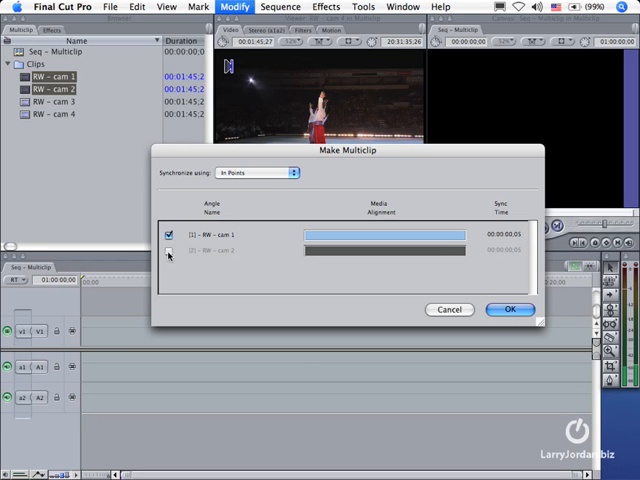
pyautogui.click(169, 250)
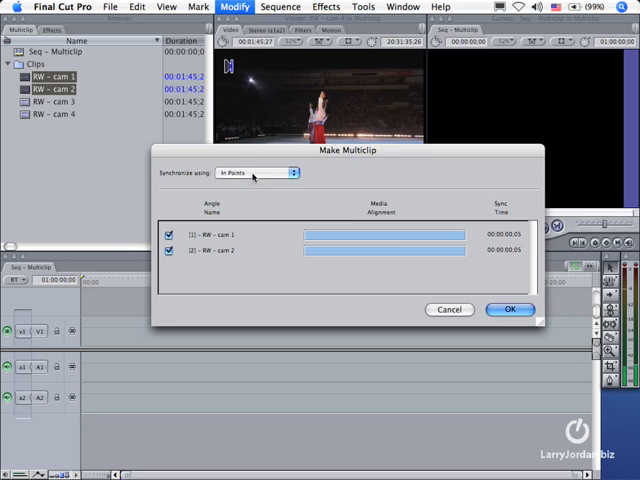
pyautogui.click(509, 309)
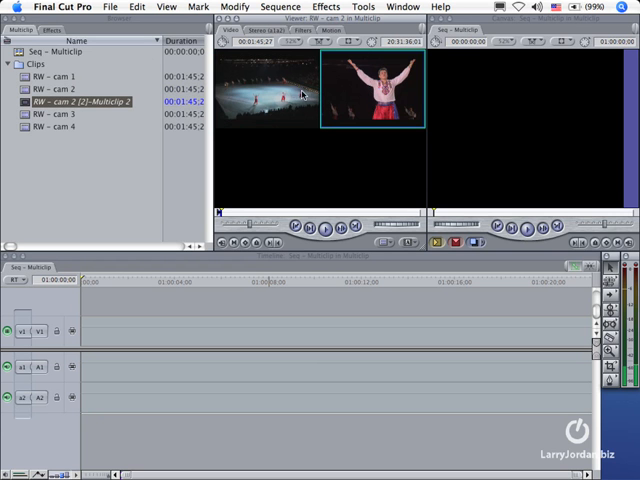
pyautogui.moveTo(363, 97)
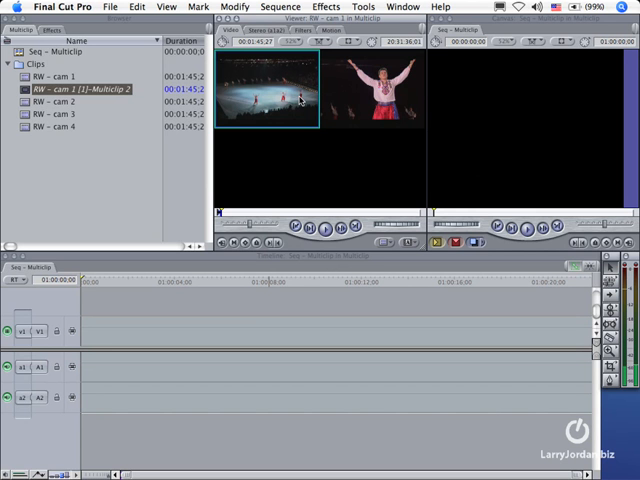
pyautogui.moveTo(295, 124)
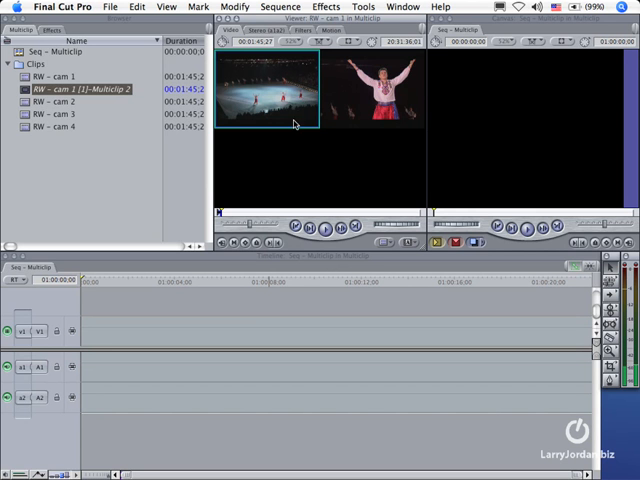
# Add cam 3 with Insert New Angle Affiliates and cam 4 with Overwrite Angle.
pyautogui.click(57, 114)
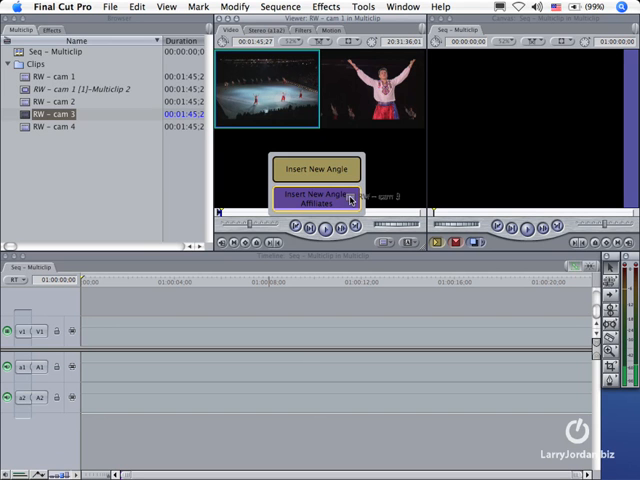
pyautogui.click(316, 199)
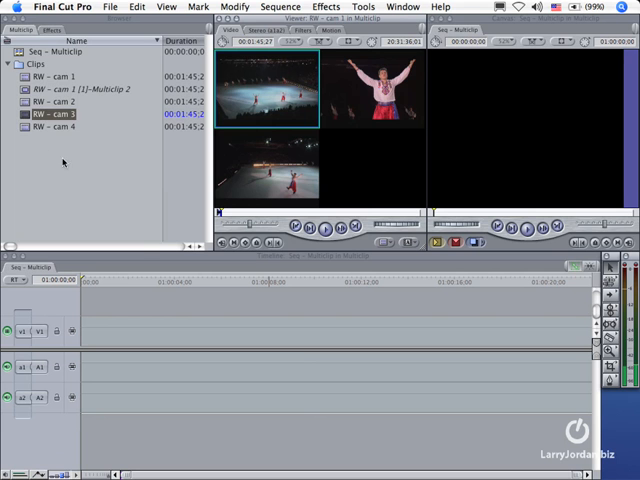
pyautogui.click(53, 127)
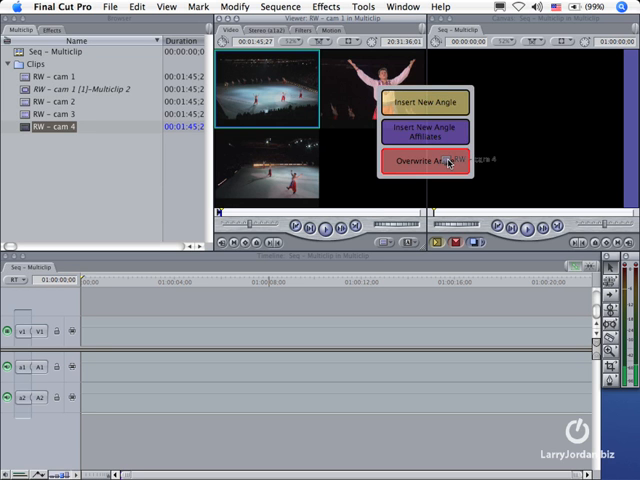
pyautogui.click(425, 161)
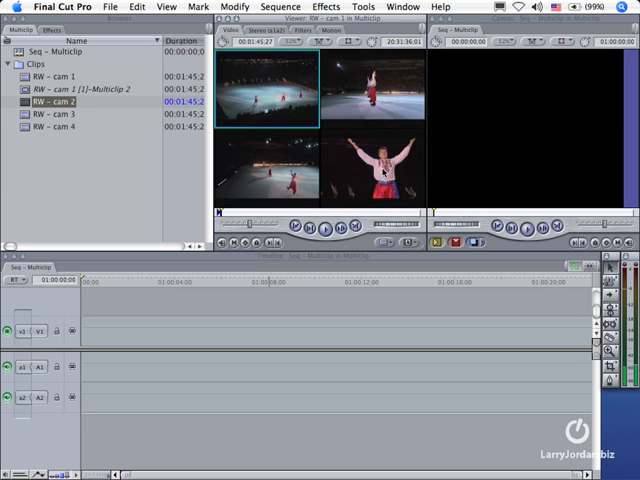
pyautogui.moveTo(357, 163)
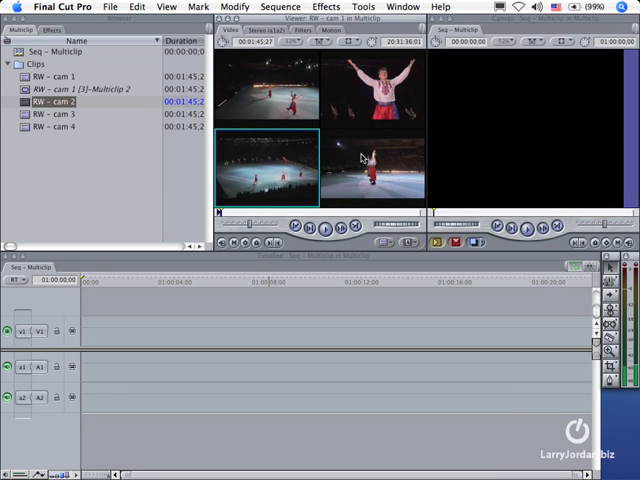
pyautogui.moveTo(362, 160)
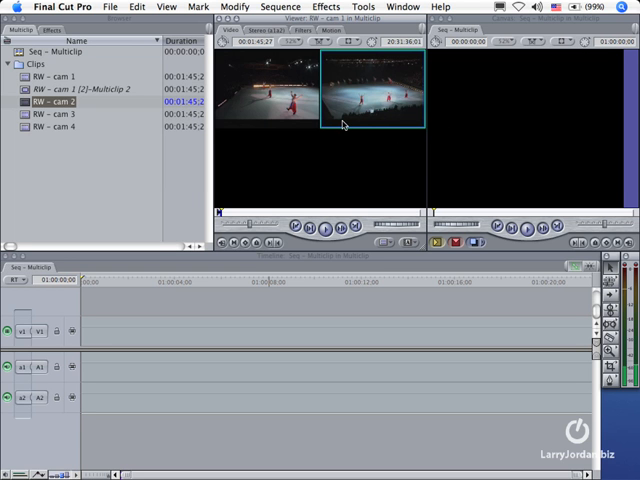
pyautogui.moveTo(303, 106)
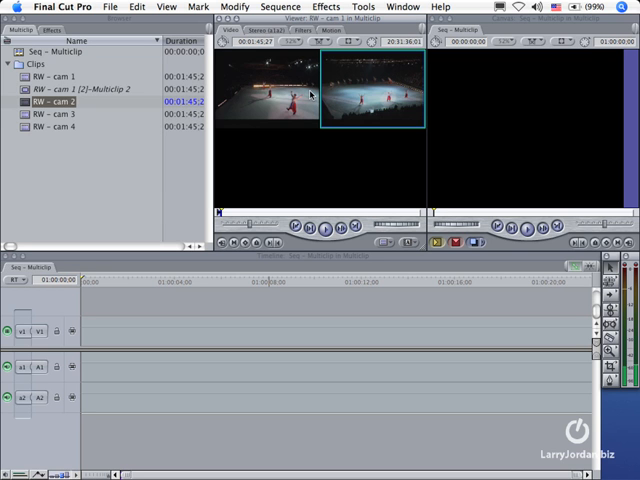
pyautogui.press('shift+ctrl')
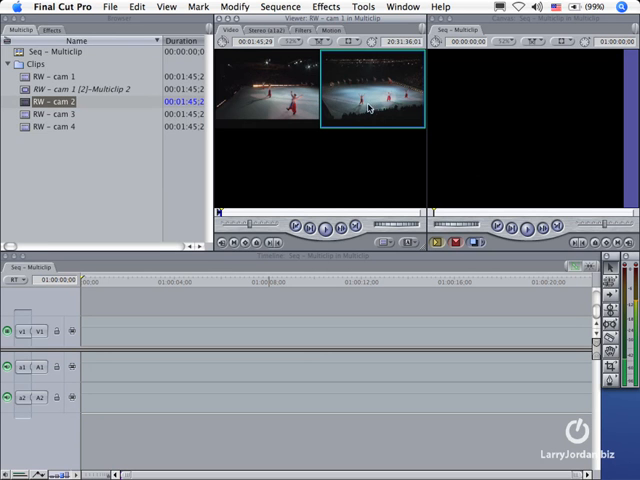
pyautogui.click(80, 88)
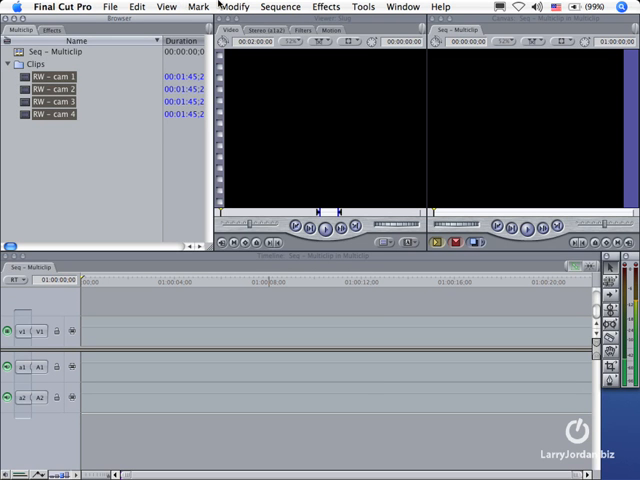
# Make a four-angle multiclip synced on In Points and open Multiclip 3 in the Viewer.
pyautogui.click(234, 7)
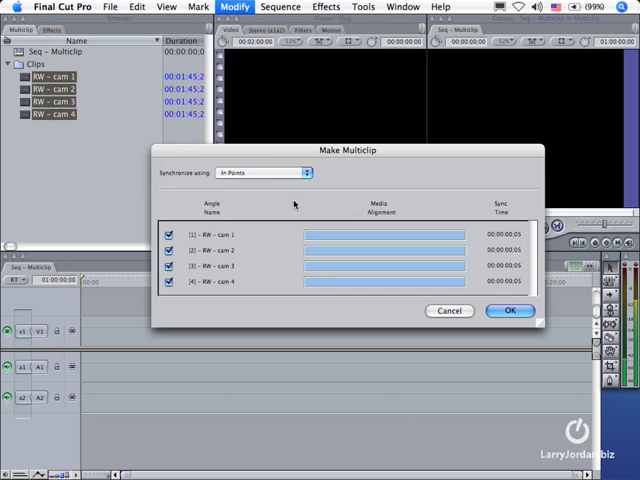
pyautogui.click(510, 311)
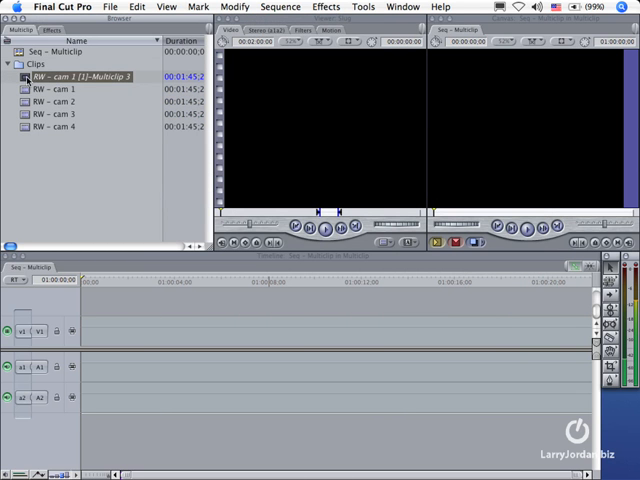
pyautogui.doubleClick(80, 77)
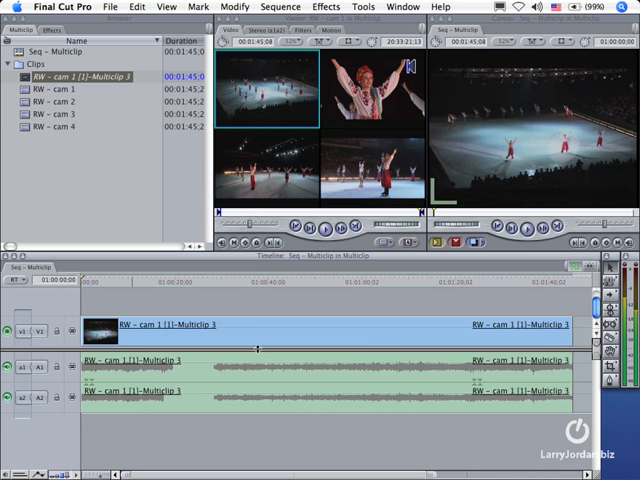
pyautogui.moveTo(308, 172)
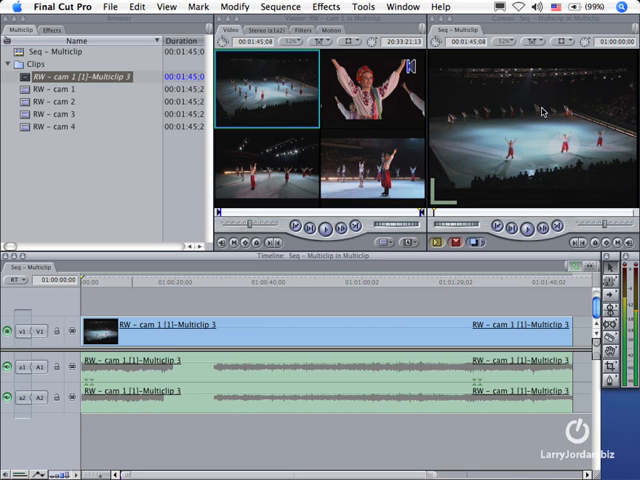
pyautogui.moveTo(518, 127)
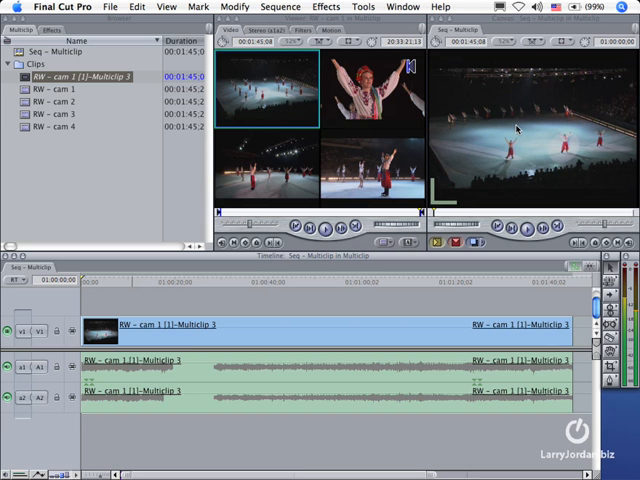
pyautogui.moveTo(291, 138)
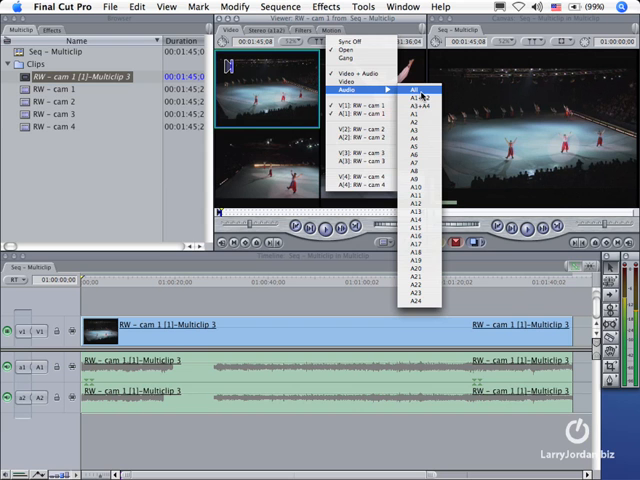
pyautogui.click(410, 90)
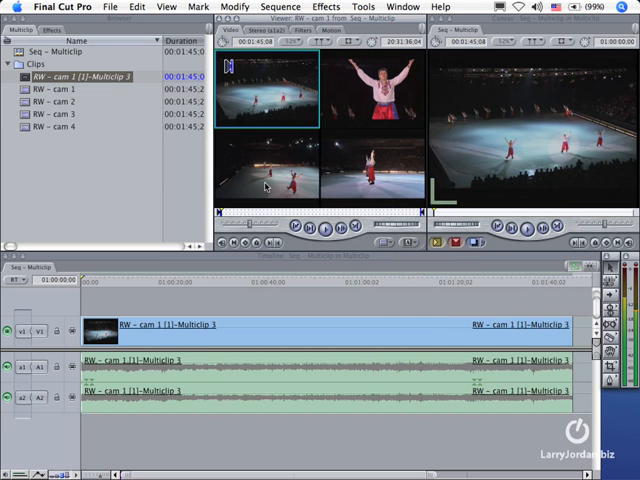
pyautogui.click(262, 29)
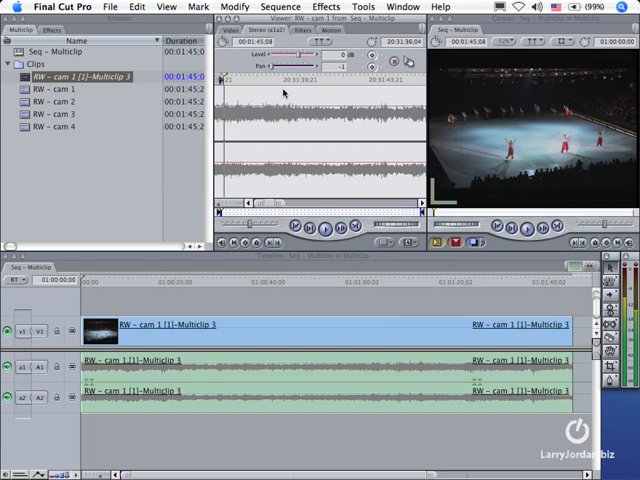
pyautogui.moveTo(284, 93)
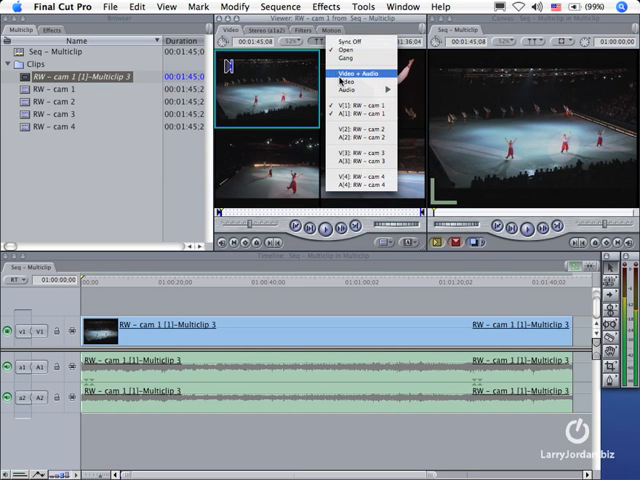
# Set angle switching to video only and cut the sequence's picture to cam 3.
pyautogui.click(345, 72)
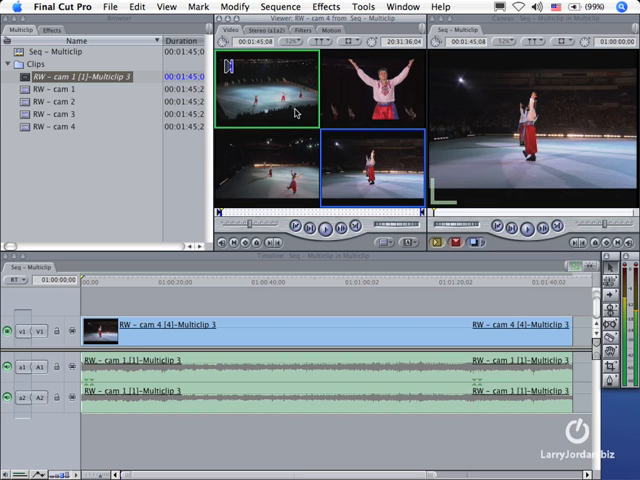
pyautogui.moveTo(414, 167)
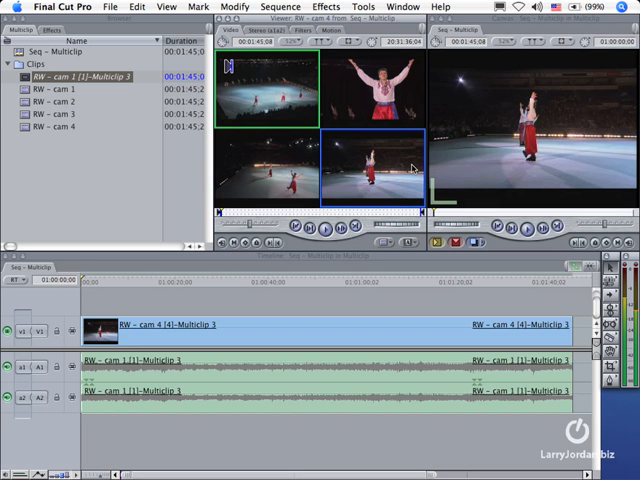
pyautogui.moveTo(400, 158)
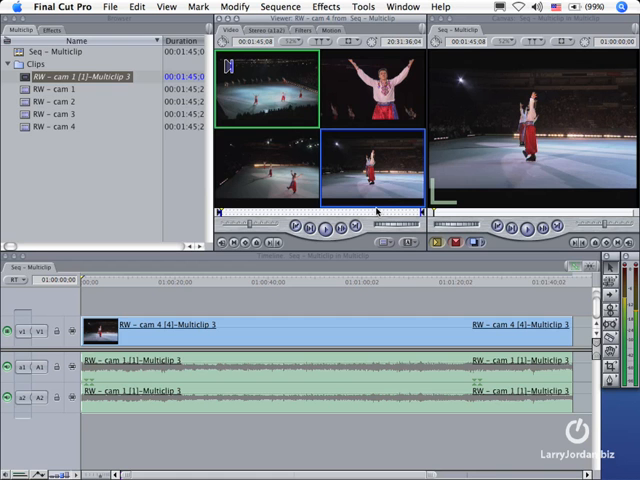
pyautogui.moveTo(378, 211)
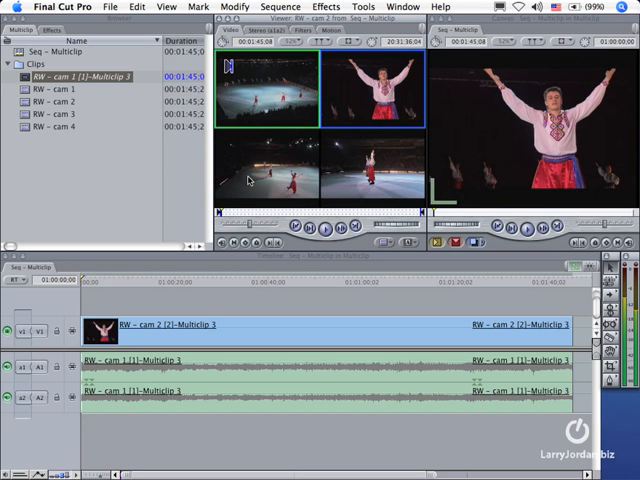
pyautogui.click(268, 175)
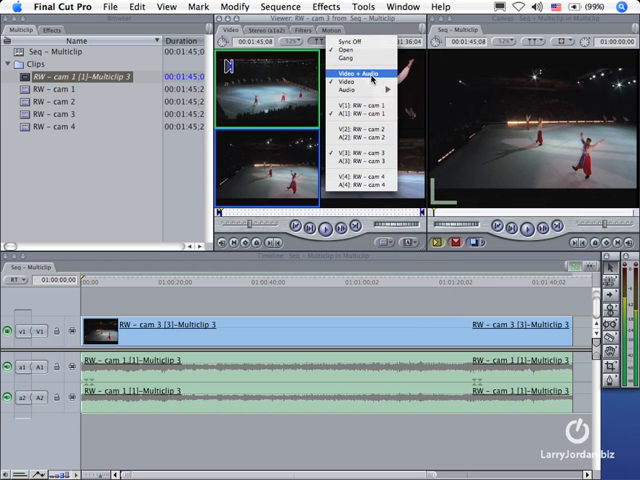
pyautogui.moveTo(347, 81)
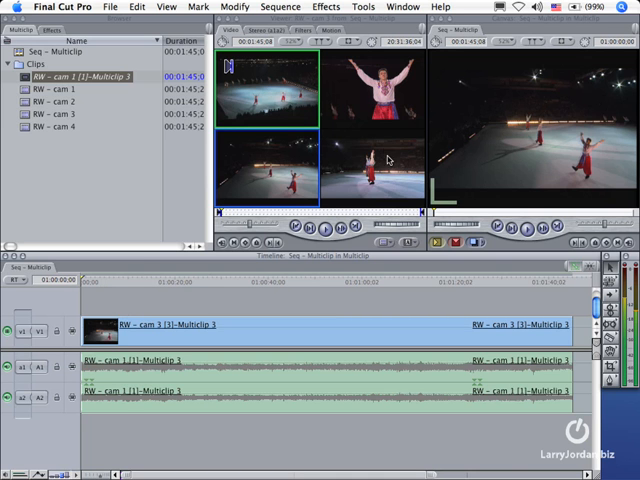
pyautogui.moveTo(357, 140)
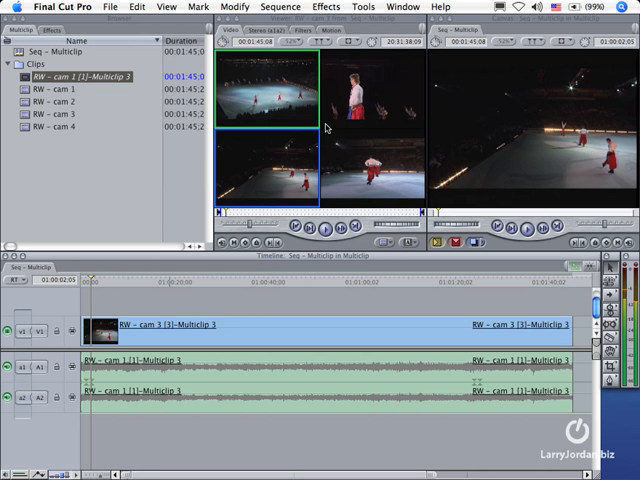
pyautogui.moveTo(325, 198)
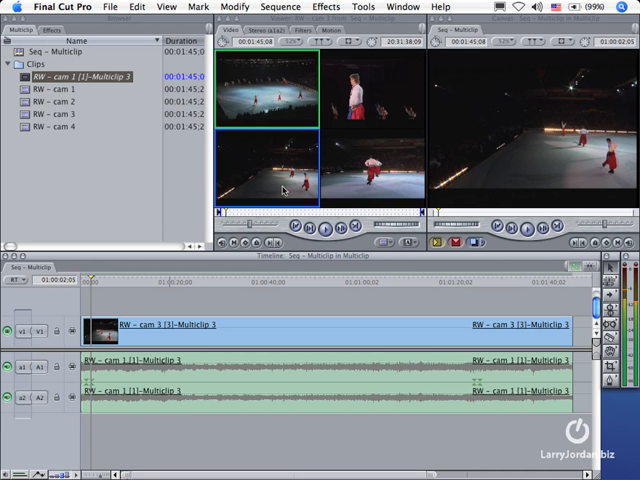
pyautogui.moveTo(330, 96)
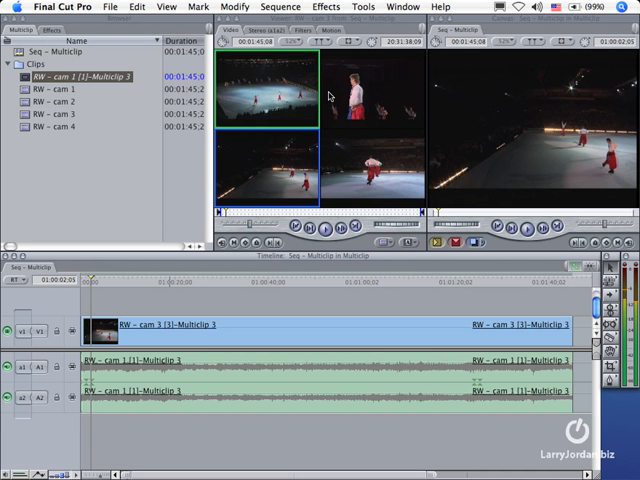
pyautogui.moveTo(322, 170)
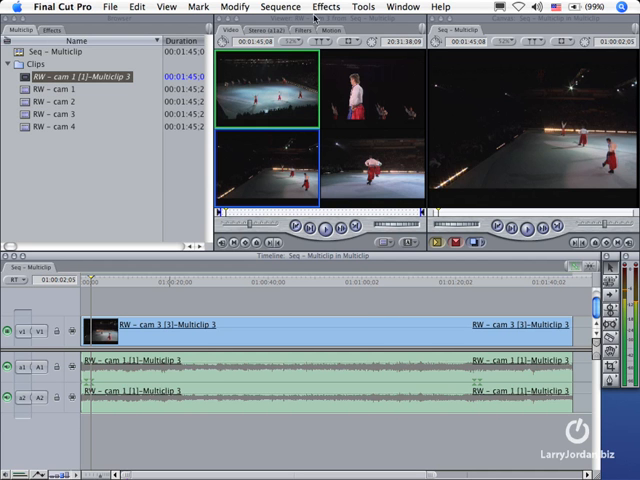
# Open the Tools menu to browse the Button Bars presets.
pyautogui.click(361, 7)
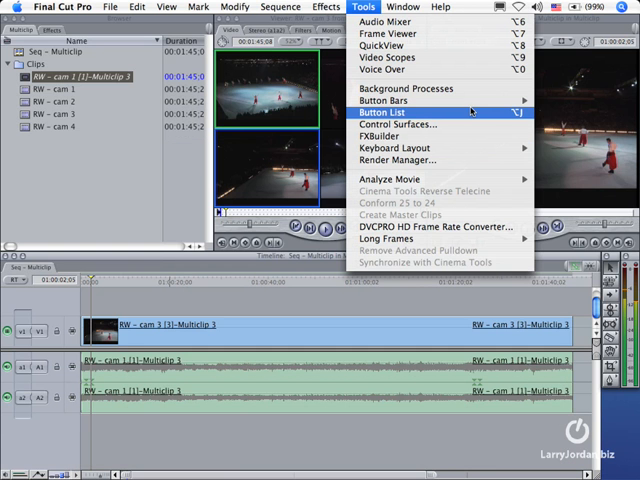
pyautogui.moveTo(388, 100)
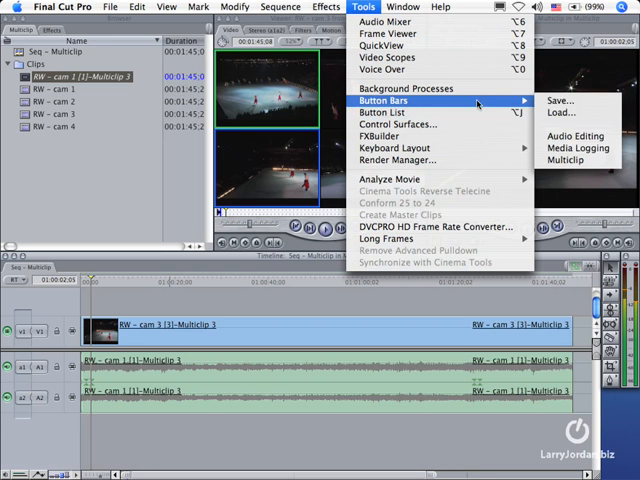
pyautogui.moveTo(575, 160)
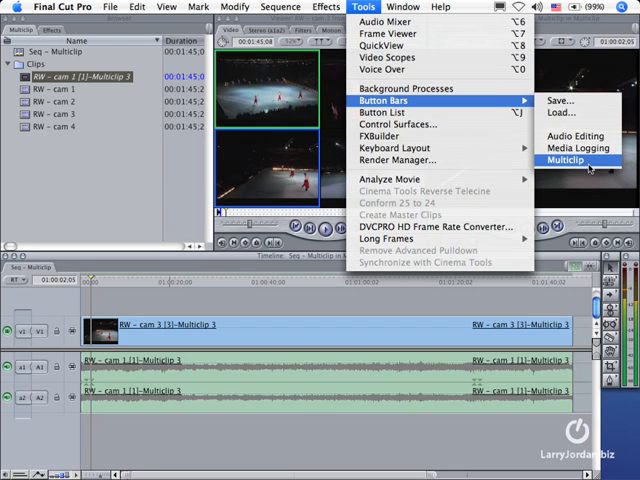
# Load the Multiclip button bar preset.
pyautogui.click(564, 159)
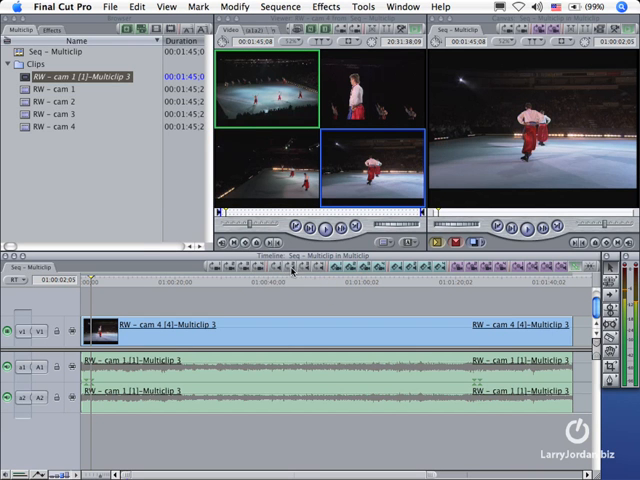
pyautogui.moveTo(316, 277)
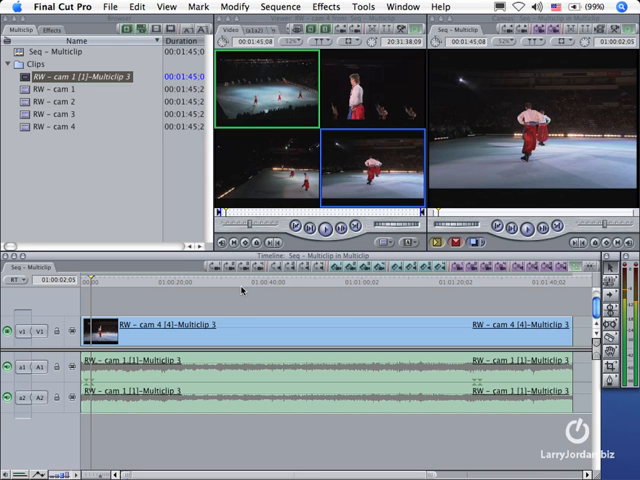
pyautogui.moveTo(356, 173)
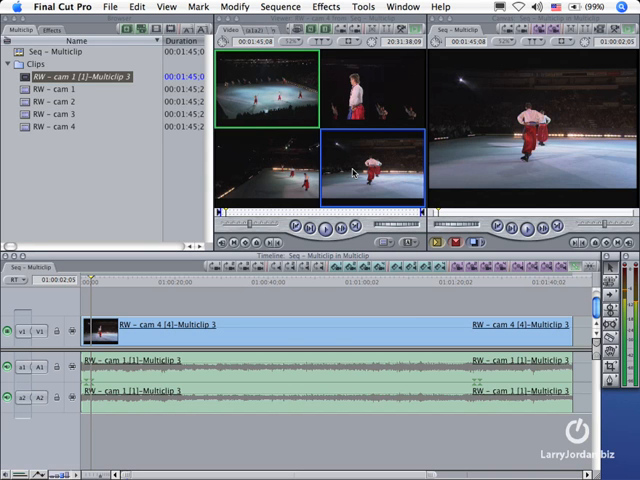
pyautogui.moveTo(355, 258)
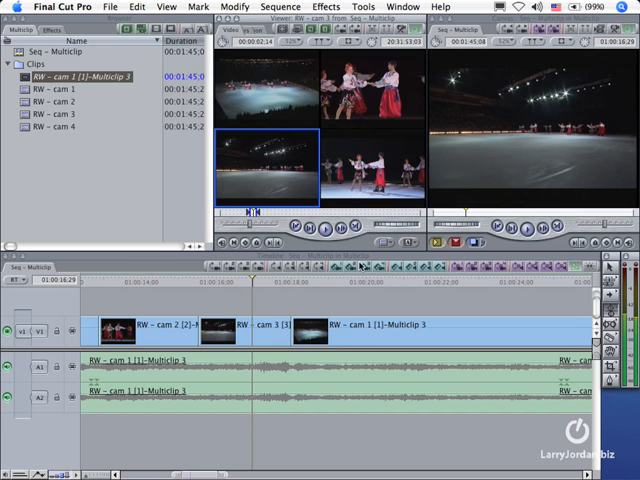
pyautogui.moveTo(253, 289)
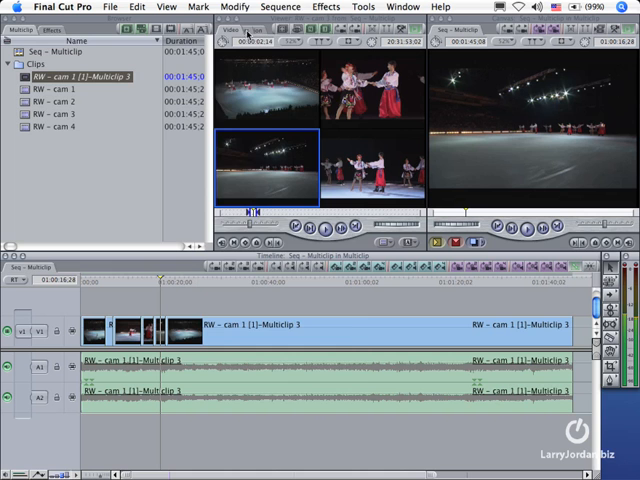
# Collapse the selected timeline multiclips with Modify > Collapse Multiclip(s).
pyautogui.click(235, 7)
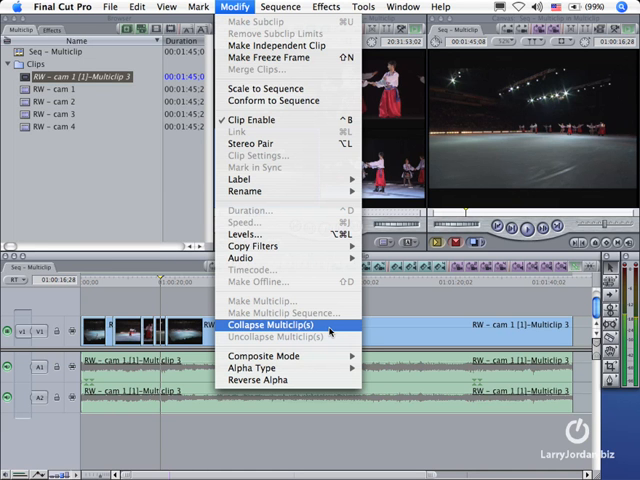
pyautogui.moveTo(330, 332)
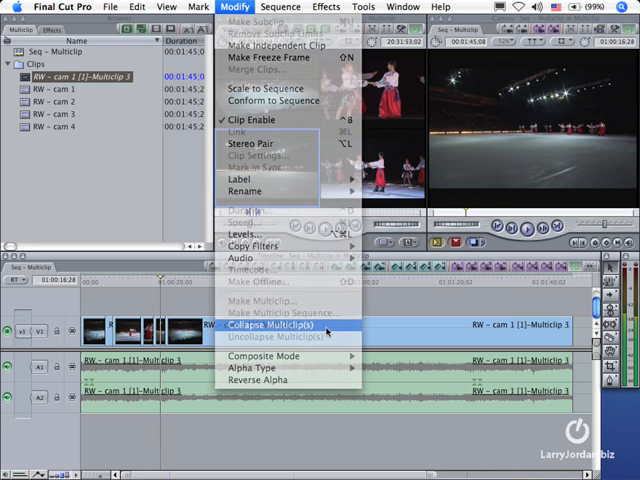
pyautogui.click(281, 326)
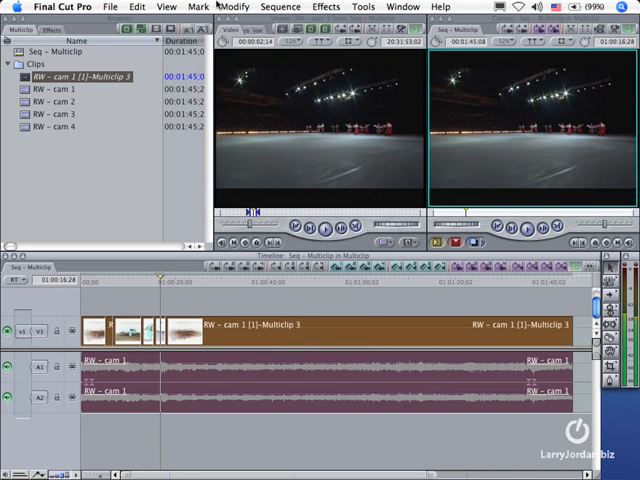
pyautogui.click(234, 6)
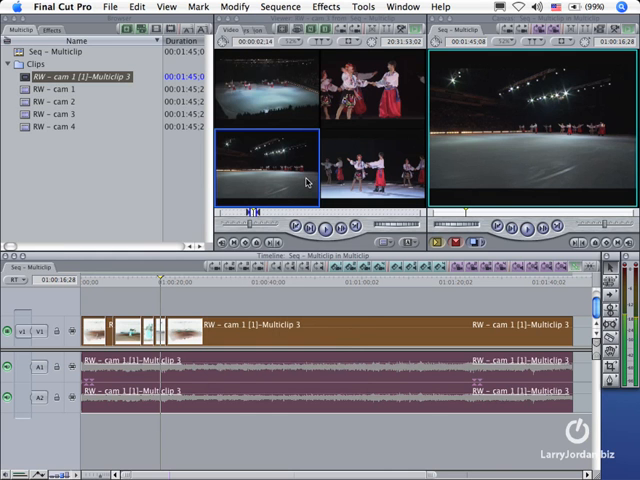
# Switch the Viewer display to Multiclip 1-Up to show a single angle.
pyautogui.click(236, 7)
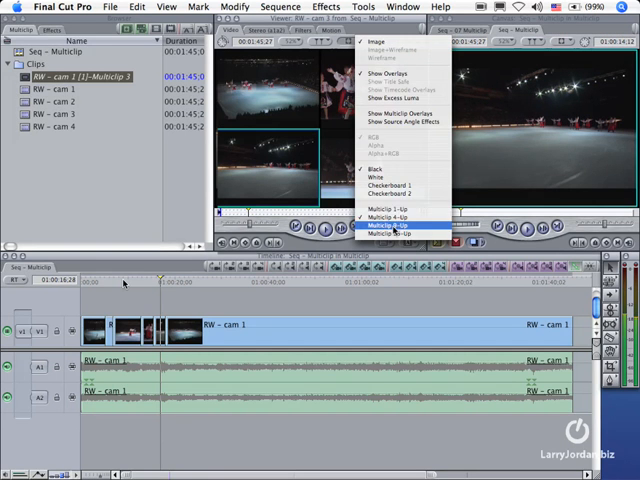
pyautogui.click(392, 226)
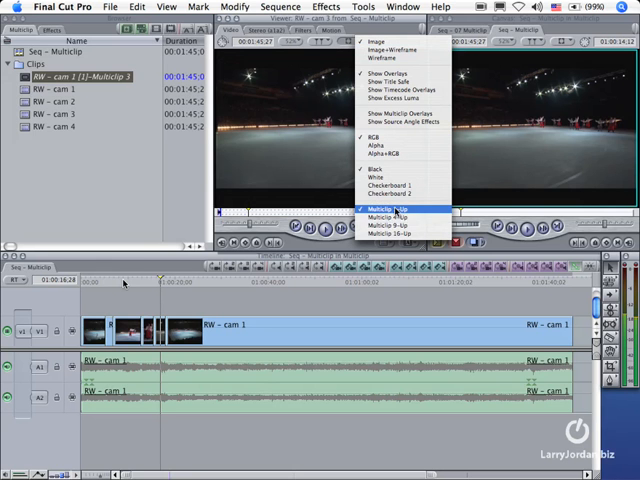
pyautogui.click(380, 210)
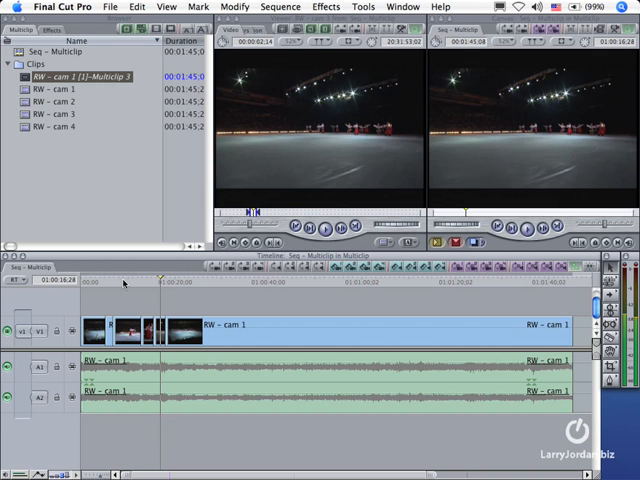
pyautogui.moveTo(120, 283)
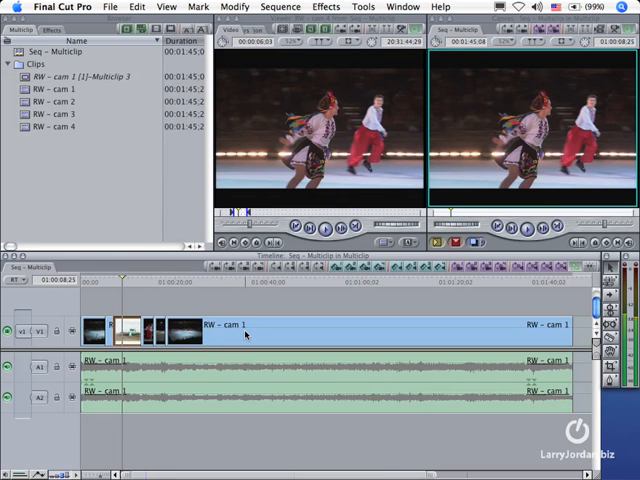
pyautogui.moveTo(40, 103)
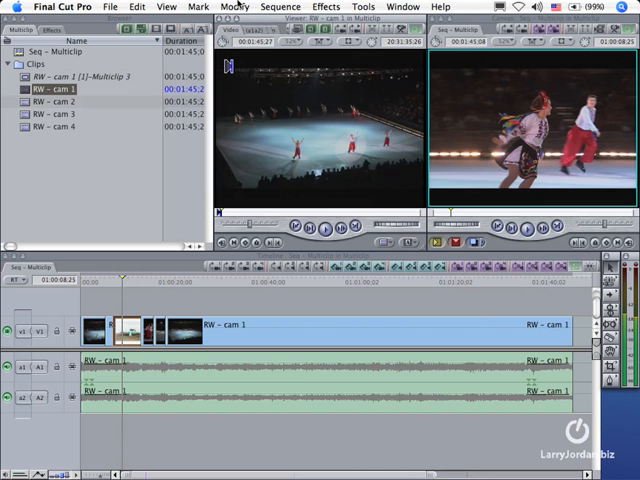
# Apply the Color Corrector 3-way filter from the Effects menu to RW - cam 1.
pyautogui.click(326, 7)
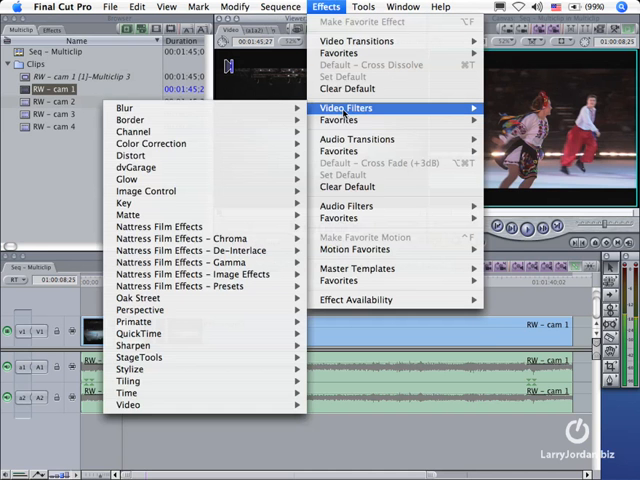
pyautogui.moveTo(151, 143)
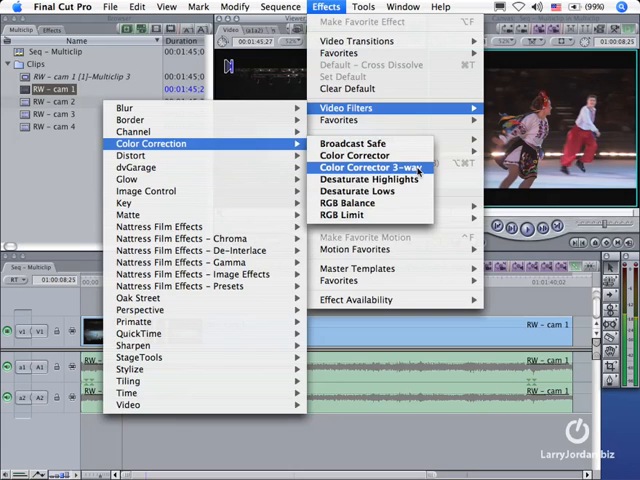
pyautogui.click(374, 167)
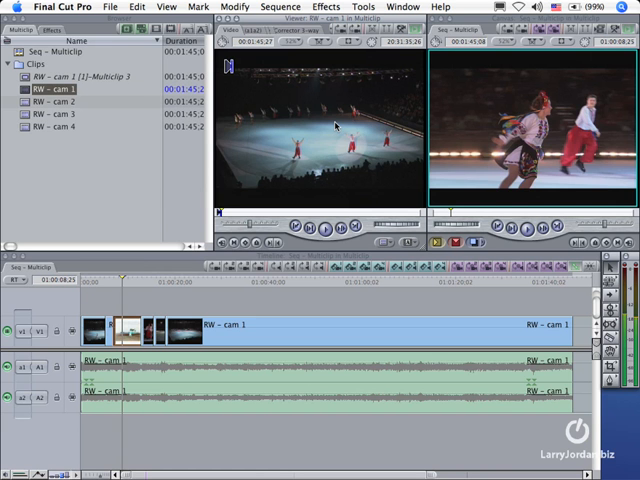
pyautogui.moveTo(335, 125)
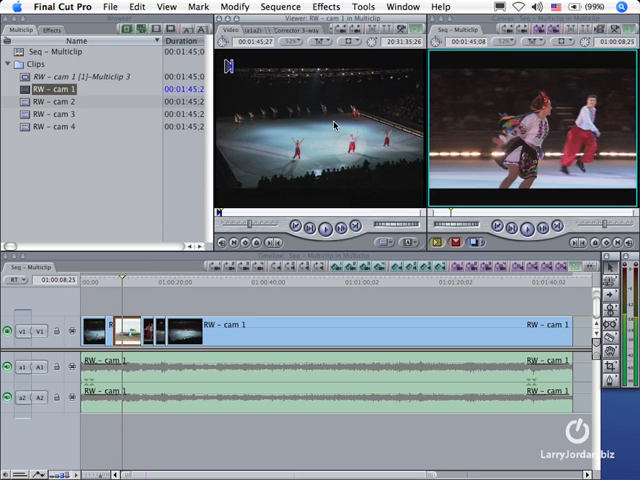